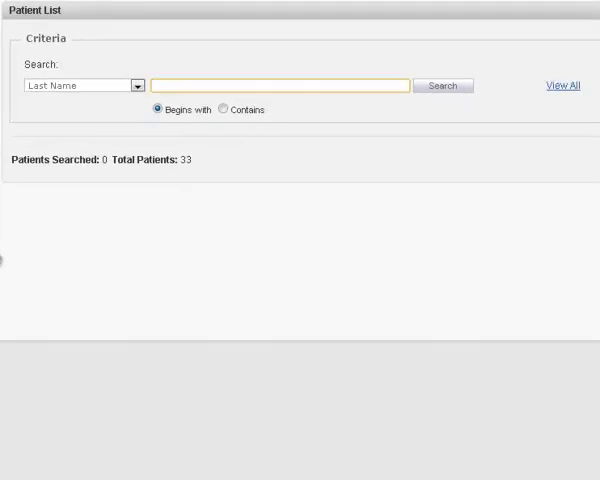
pyautogui.click(280, 85)
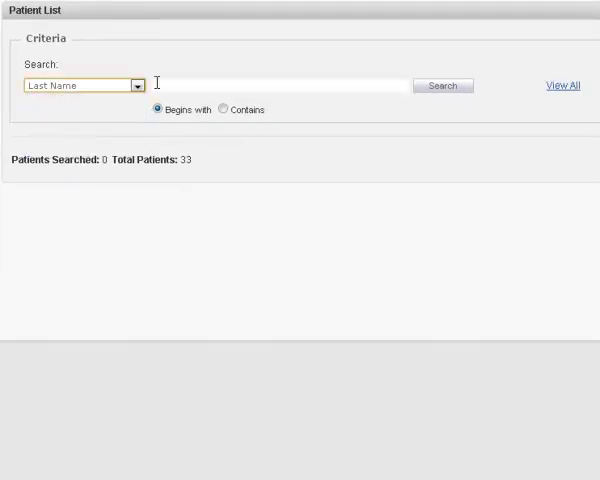
pyautogui.write('docb')
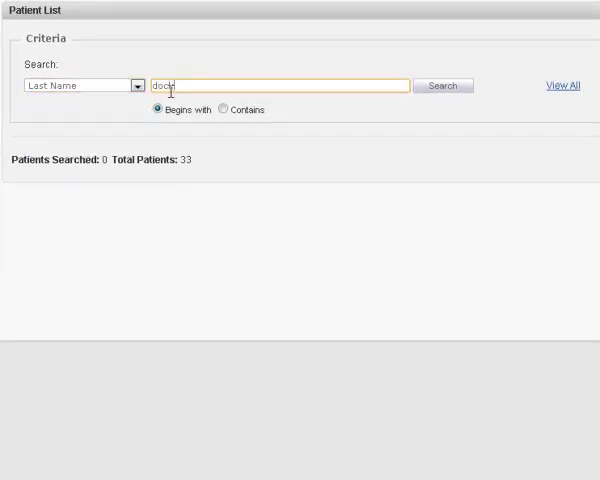
pyautogui.click(442, 85)
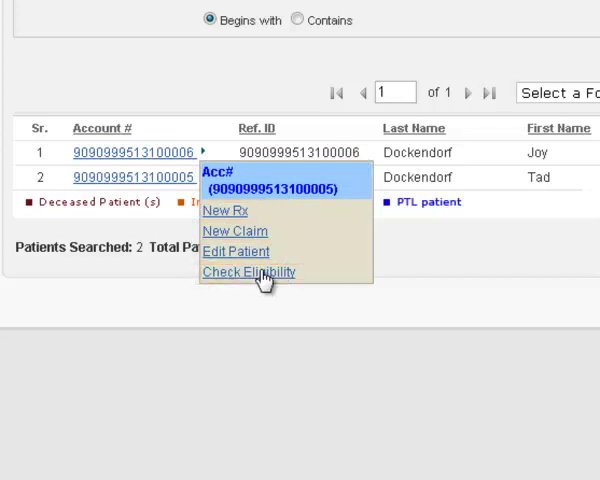
pyautogui.moveTo(230, 231)
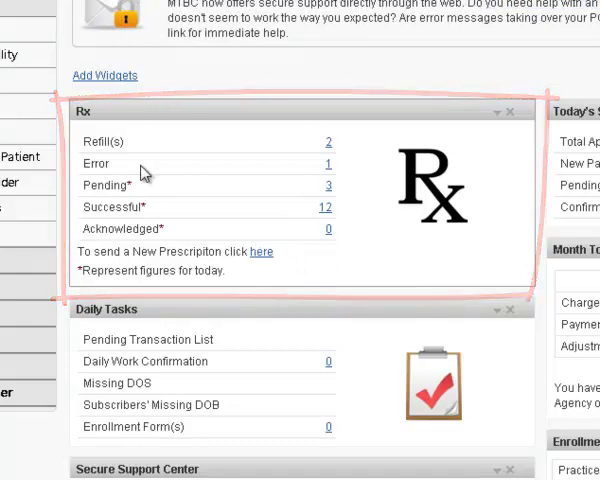
pyautogui.moveTo(208, 214)
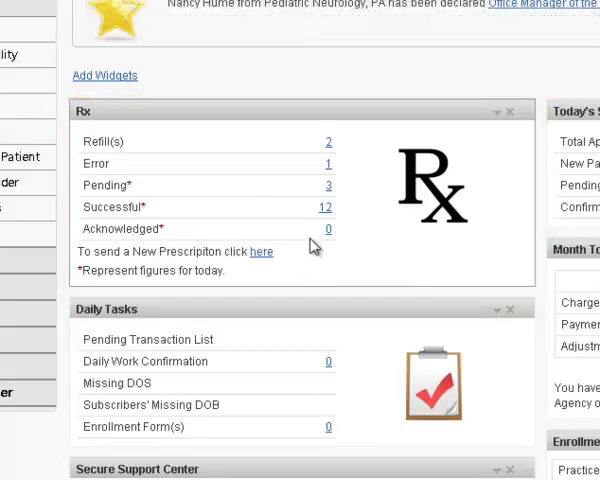
pyautogui.moveTo(347, 265)
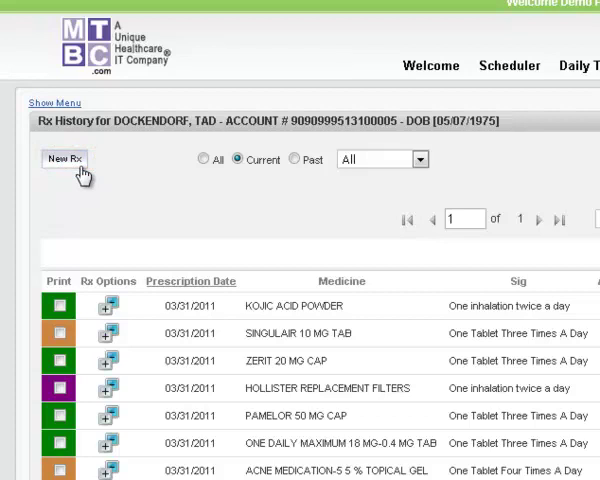
pyautogui.click(64, 159)
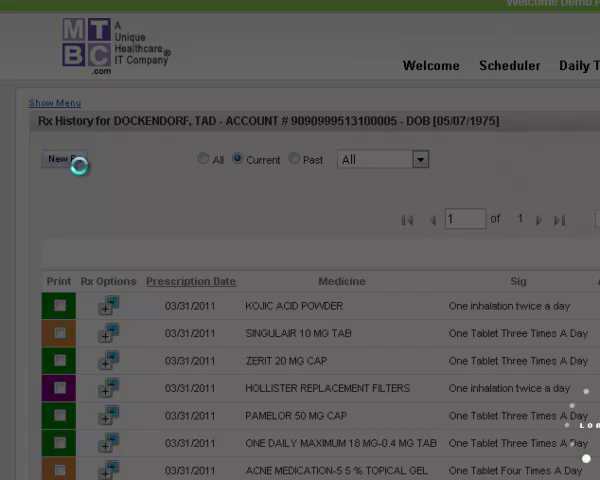
pyautogui.click(64, 160)
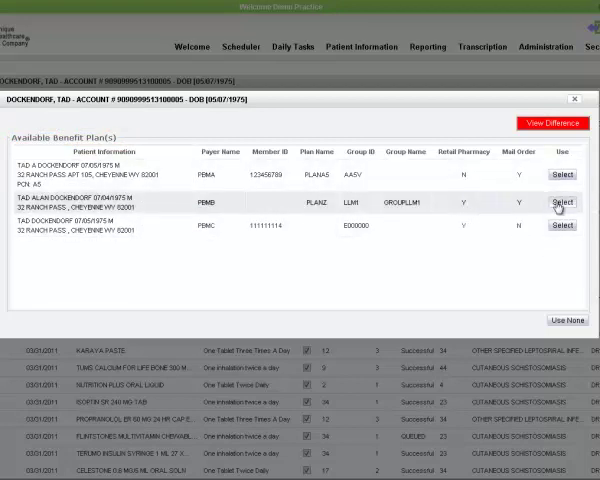
pyautogui.click(561, 204)
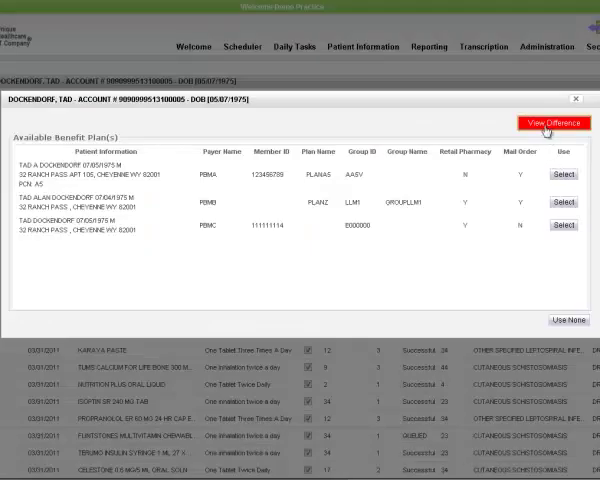
# Step: Close the demographics comparison unchanged and skip the benefit plans with Use None
pyautogui.click(552, 122)
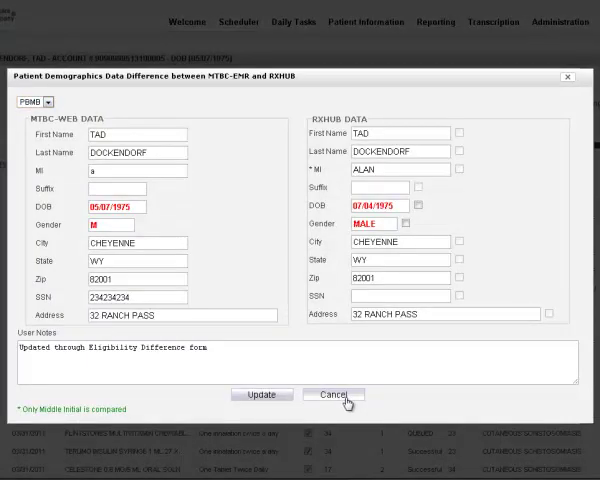
pyautogui.click(332, 394)
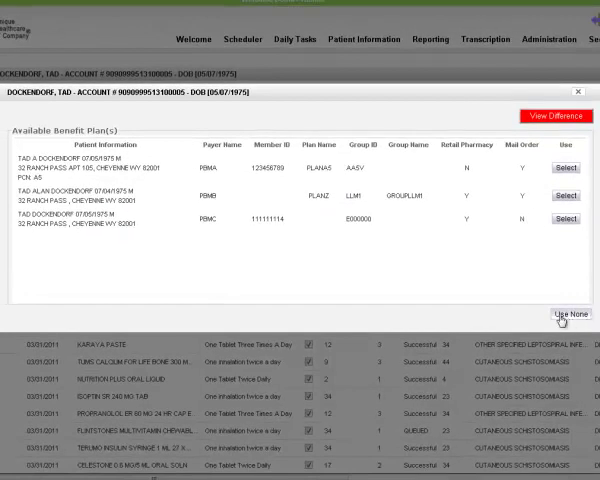
pyautogui.moveTo(549, 313)
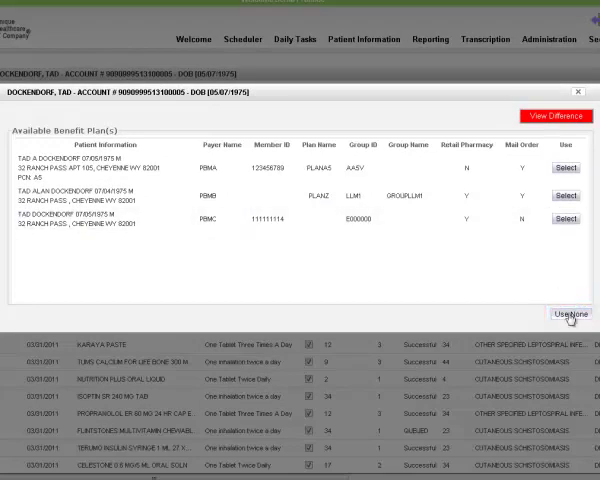
pyautogui.click(568, 312)
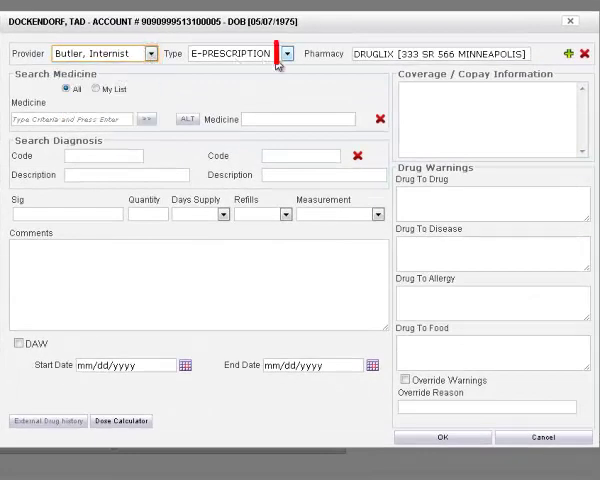
# Step: Keep type E-PRESCRIPTION and switch the pharmacy from DRUGLIX to ALLEN S PHARMACY
pyautogui.click(289, 53)
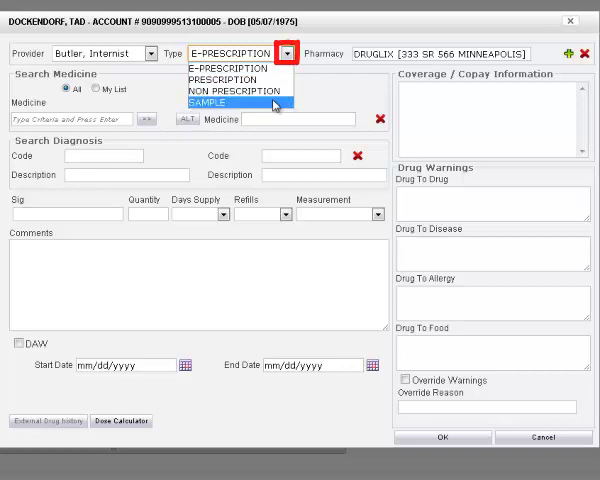
pyautogui.click(289, 53)
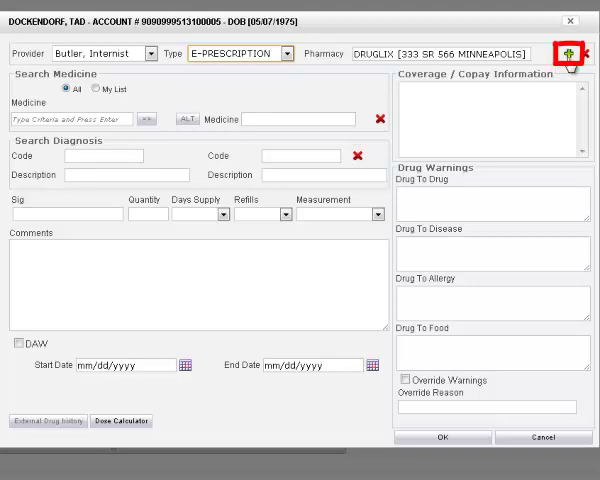
pyautogui.click(570, 54)
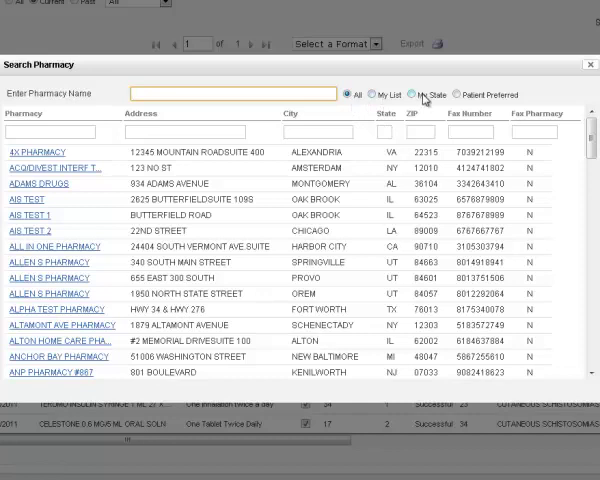
pyautogui.click(459, 94)
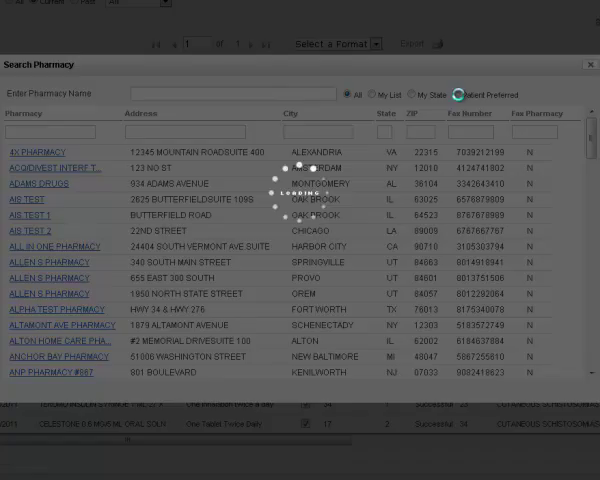
pyautogui.click(460, 94)
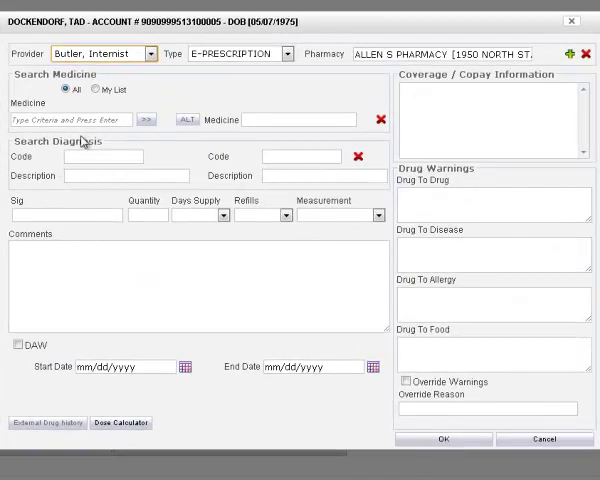
# Step: Search 'warfarin' and choose Coumadin 10 mg Tab as the medicine
pyautogui.click(70, 119)
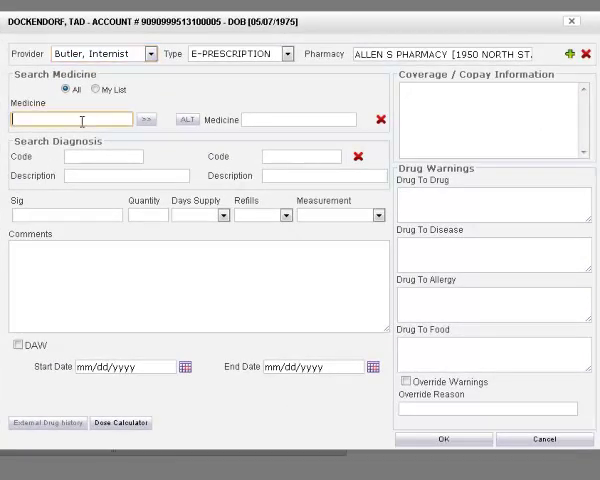
pyautogui.write('warfarin')
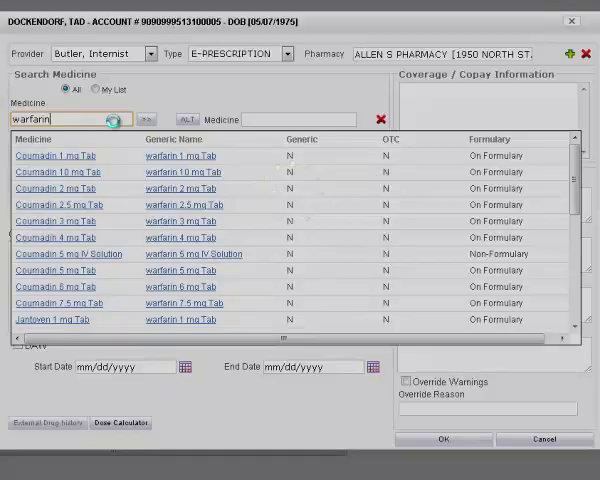
pyautogui.scroll(-3)
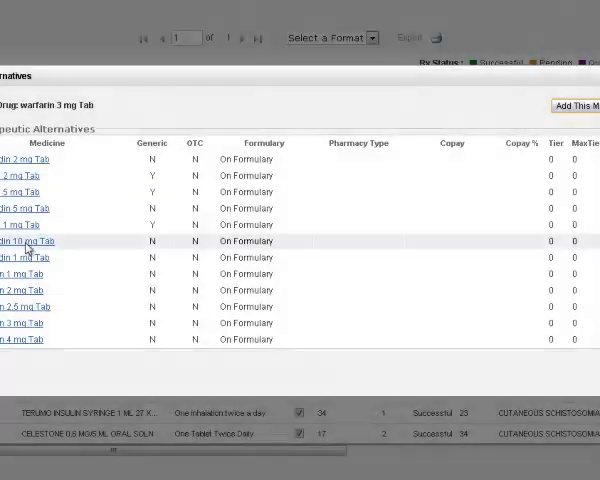
pyautogui.click(27, 241)
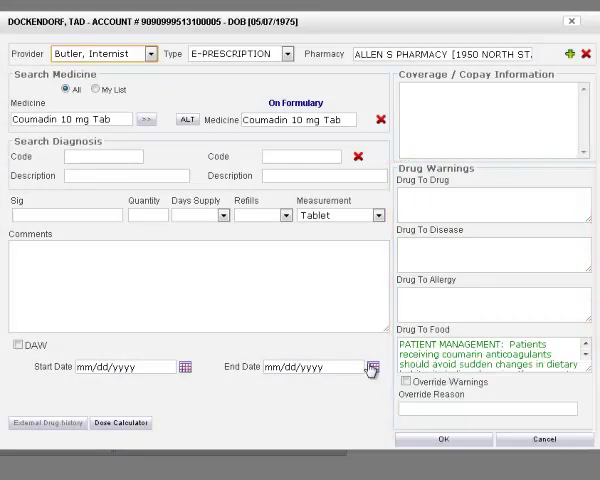
pyautogui.moveTo(249, 189)
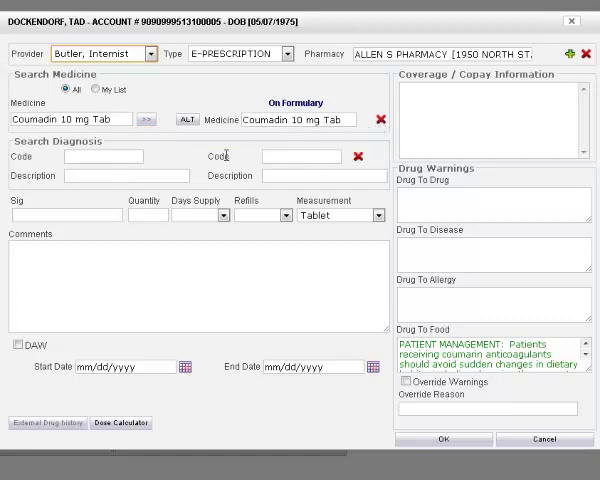
# Step: Enter diagnosis 600.01, sig One Tablet Q6h, quantity 2, 3 days, 2 refills, comment 'test'
pyautogui.click(103, 156)
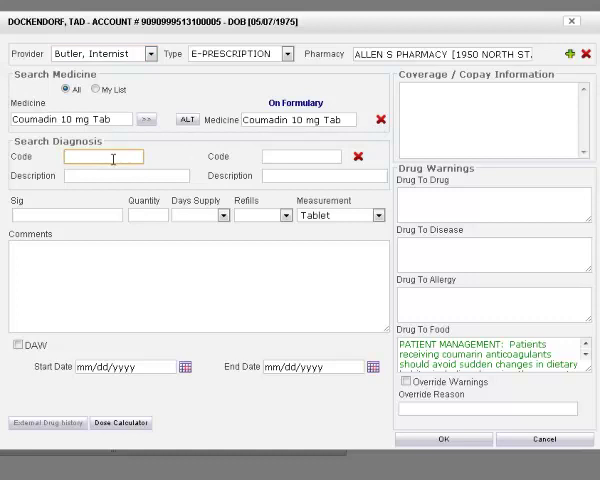
pyautogui.write('600.01')
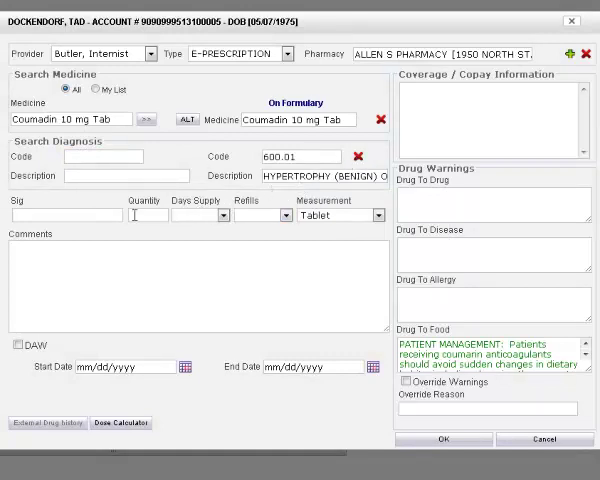
pyautogui.click(65, 215)
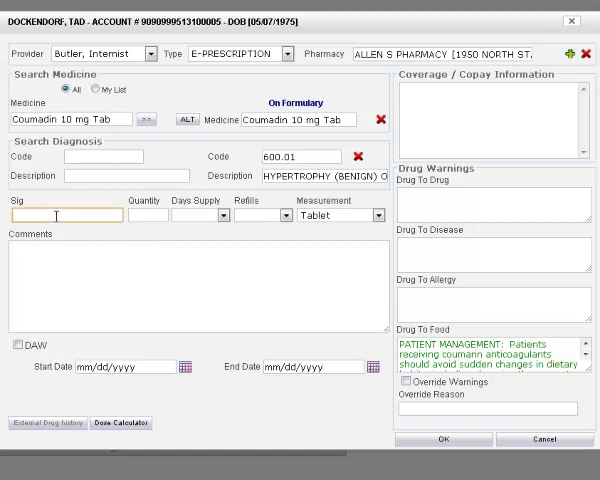
pyautogui.write('one')
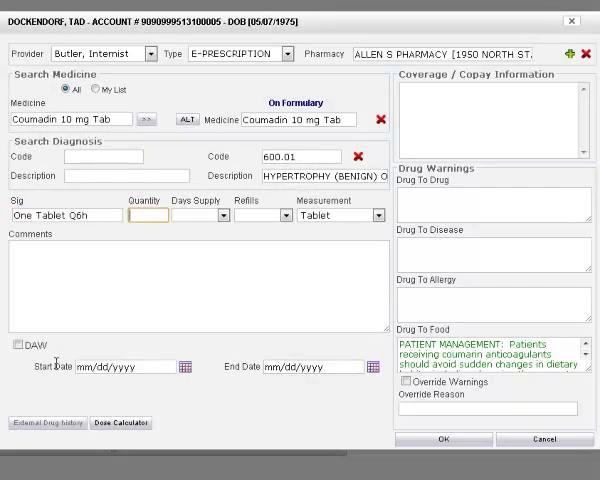
pyautogui.write('2')
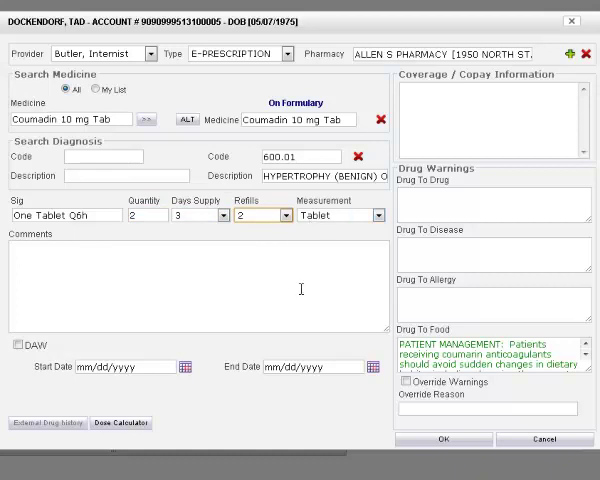
pyautogui.write('test')
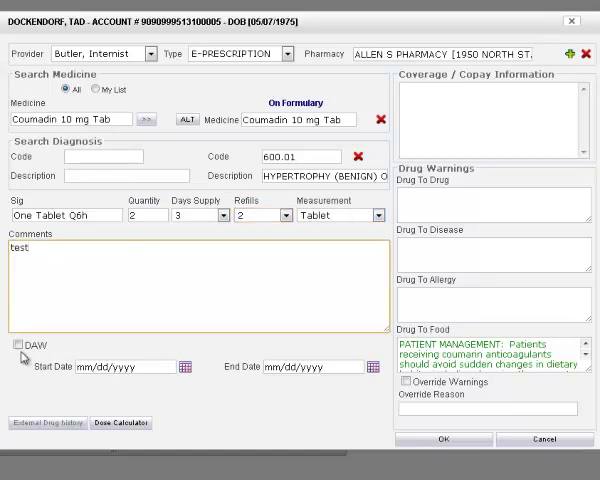
pyautogui.click(17, 345)
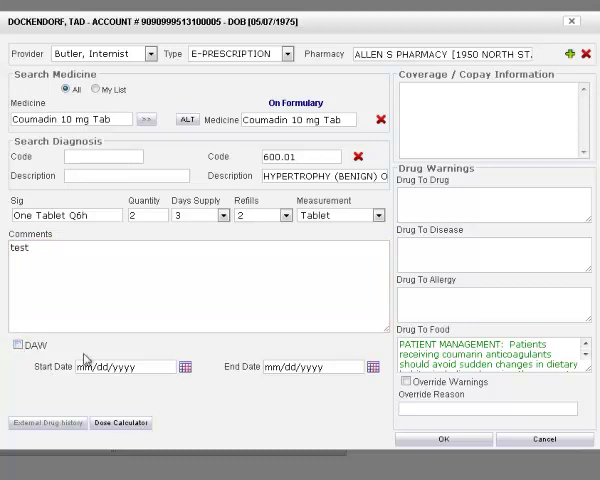
pyautogui.moveTo(408, 427)
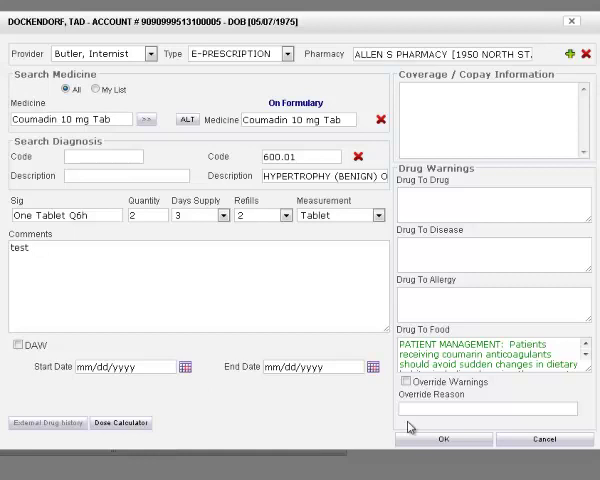
pyautogui.click(405, 386)
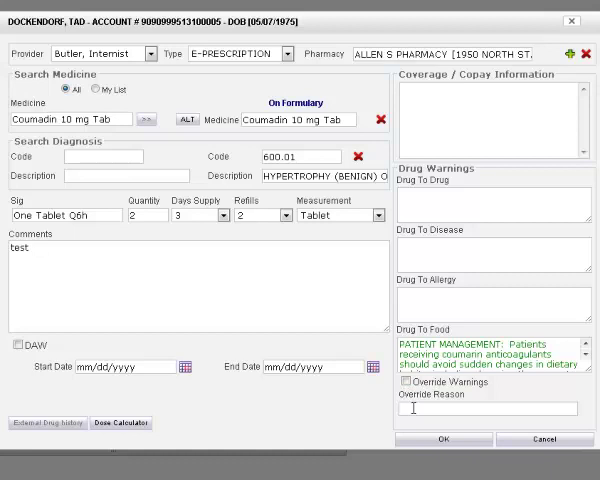
pyautogui.click(488, 408)
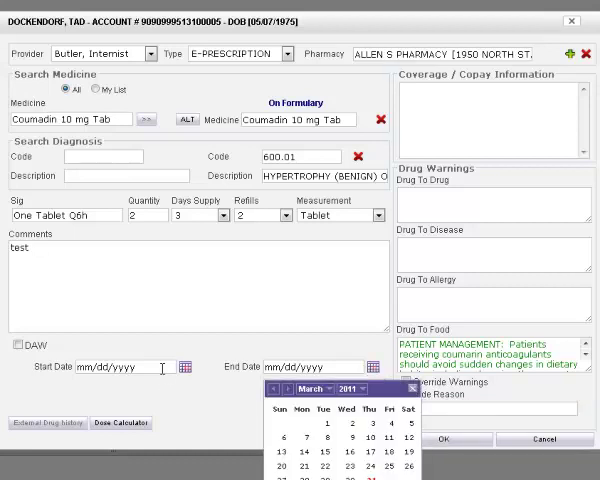
# Step: Dismiss the March 2011 calendar without picking a start or end date
pyautogui.click(414, 388)
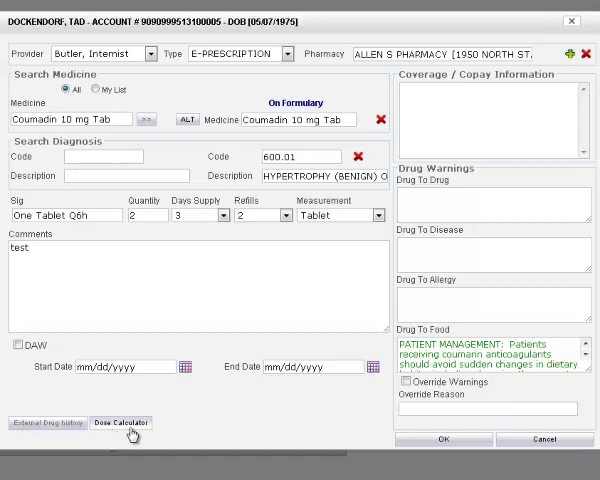
pyautogui.moveTo(132, 435)
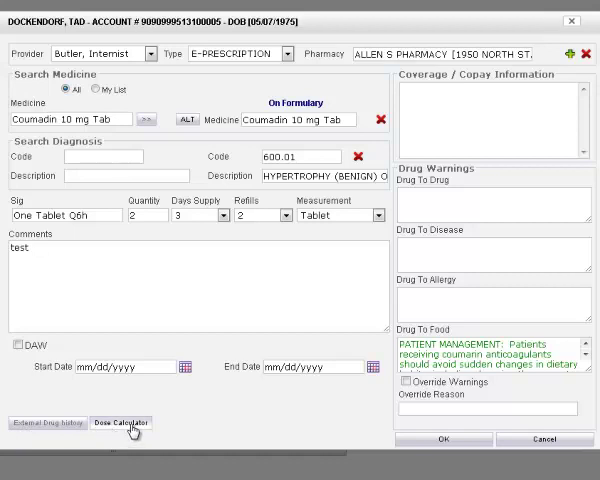
pyautogui.moveTo(222, 432)
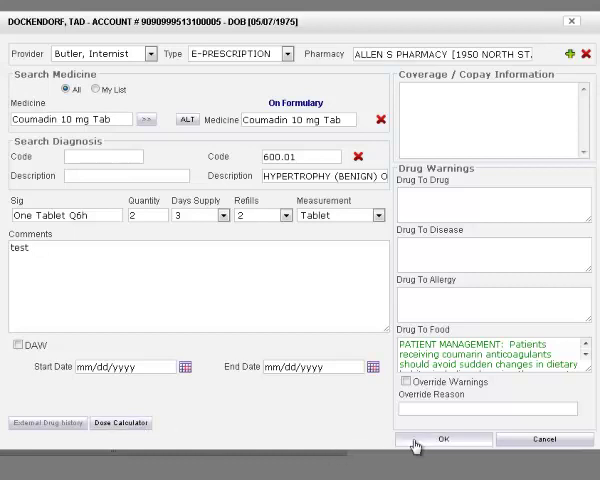
# Step: Submit the Coumadin 10 mg form and confirm the Rx summary to send it
pyautogui.click(444, 439)
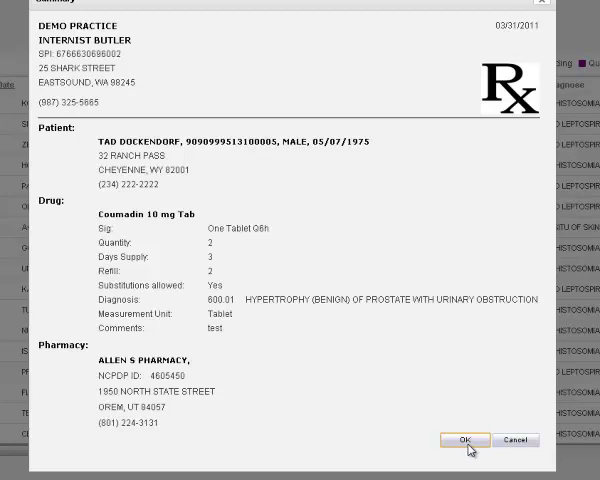
pyautogui.click(463, 440)
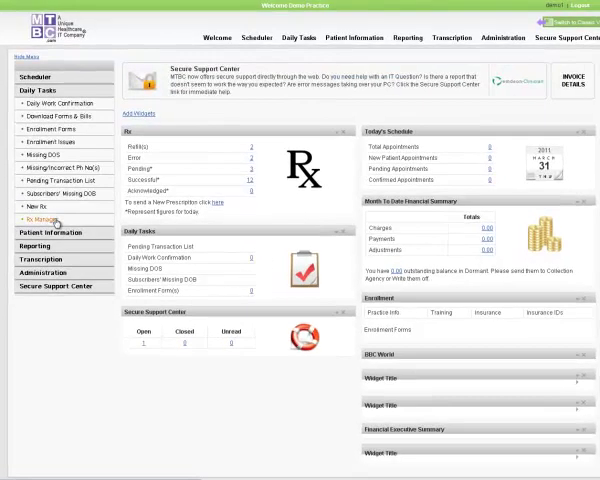
# Step: Open Rx Manager and authorize Tad's Wrist Brace Medium refill request
pyautogui.click(42, 213)
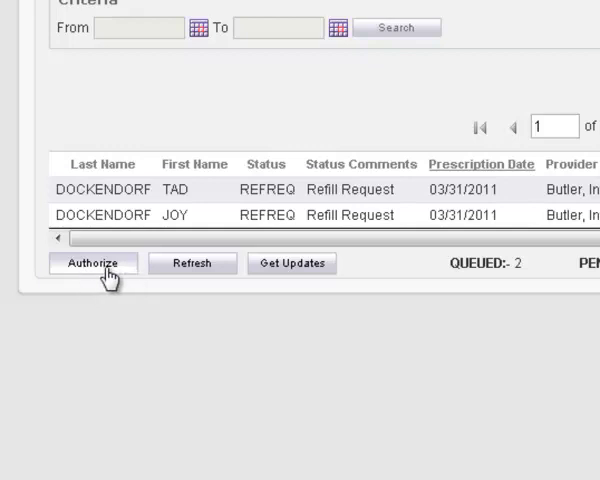
pyautogui.moveTo(95, 282)
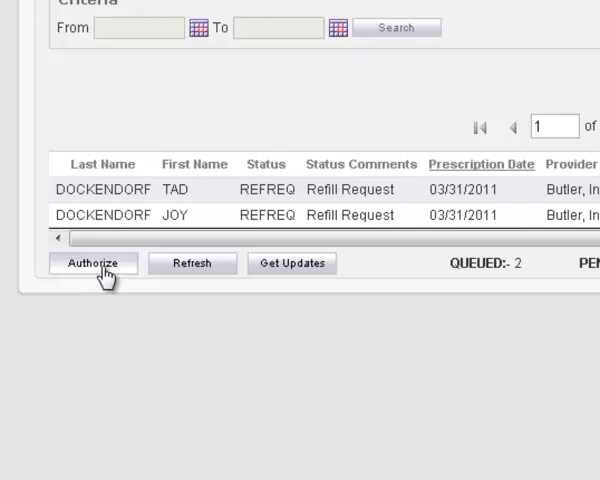
pyautogui.click(93, 263)
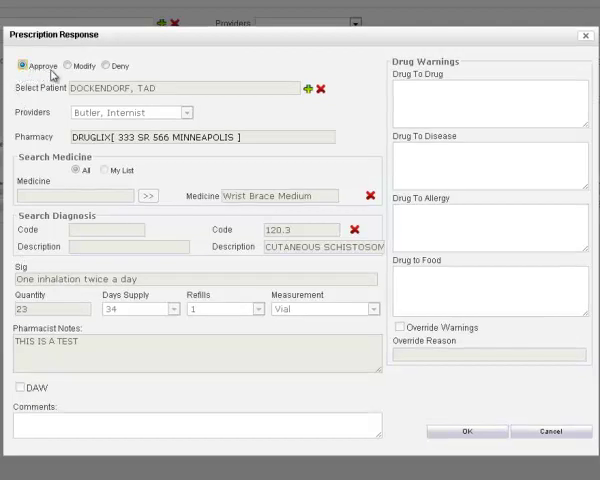
# Step: Change the refill response to Modify with quantity 22, submit, and refresh the list
pyautogui.click(103, 66)
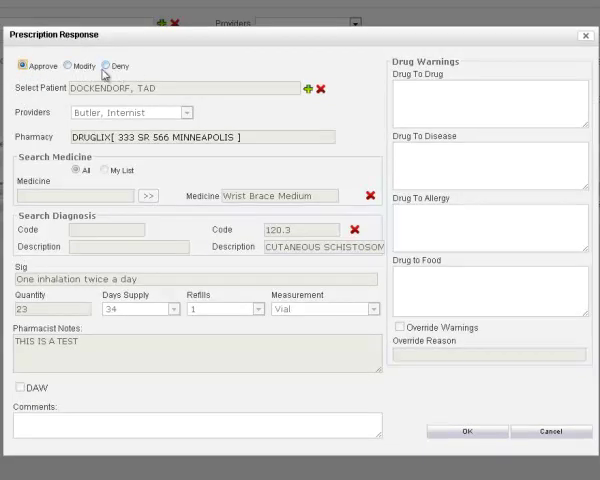
pyautogui.click(72, 65)
pyautogui.write('22')
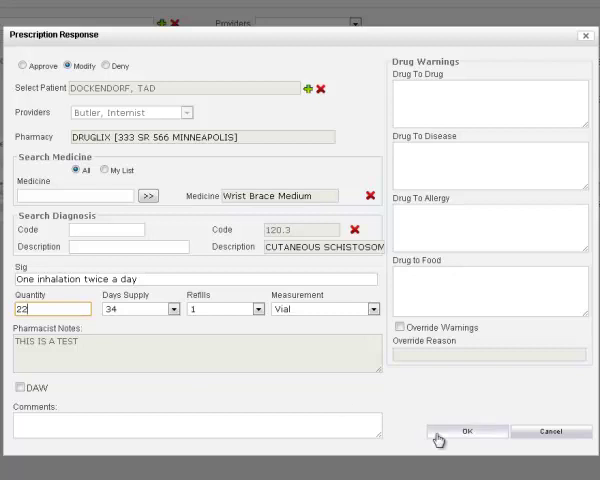
pyautogui.click(466, 431)
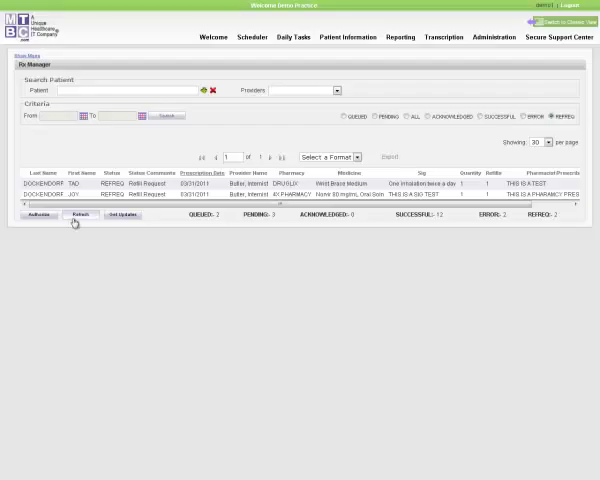
pyautogui.click(80, 214)
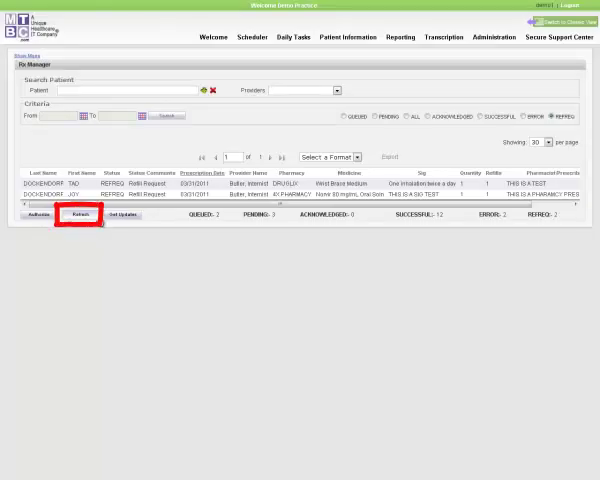
pyautogui.click(80, 214)
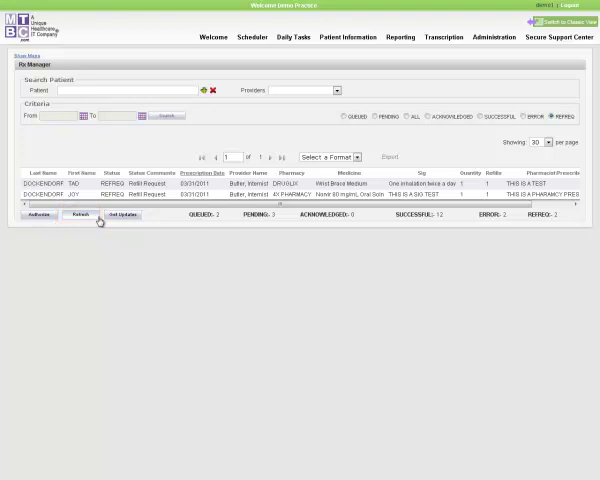